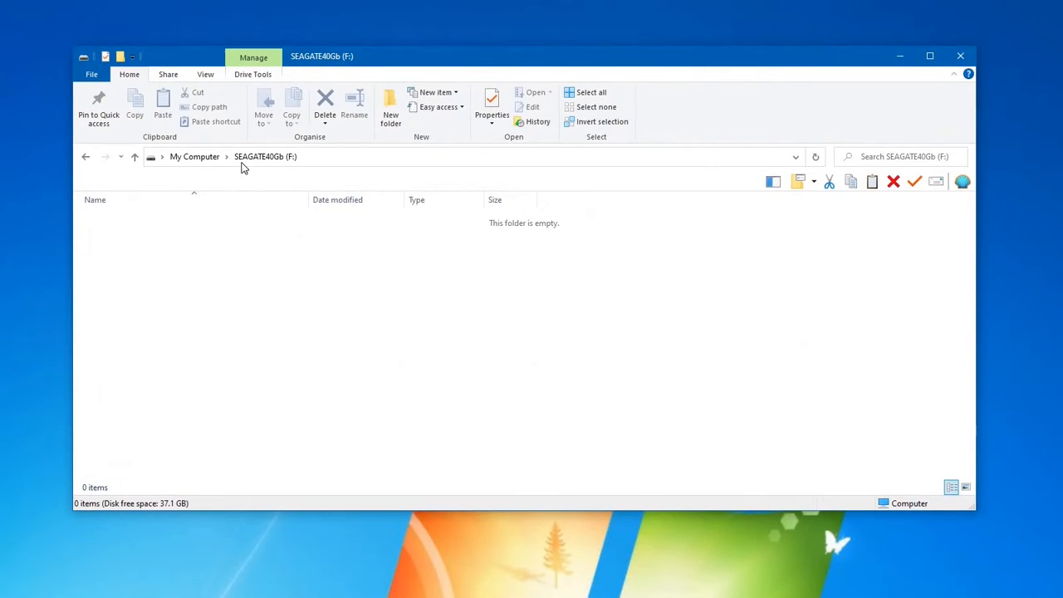
mouse_move(275, 401)
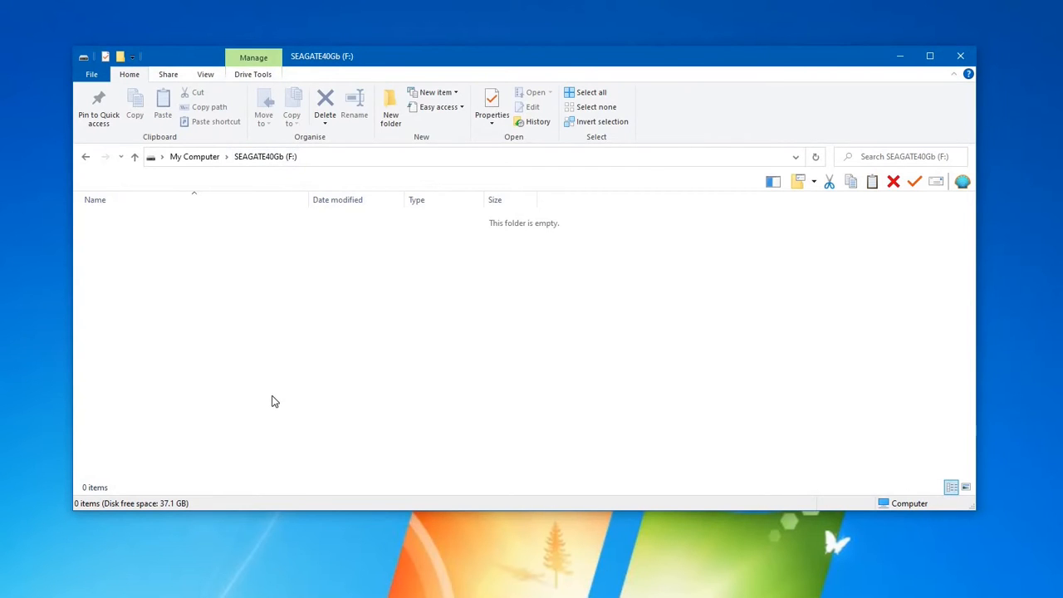
mouse_move(216, 522)
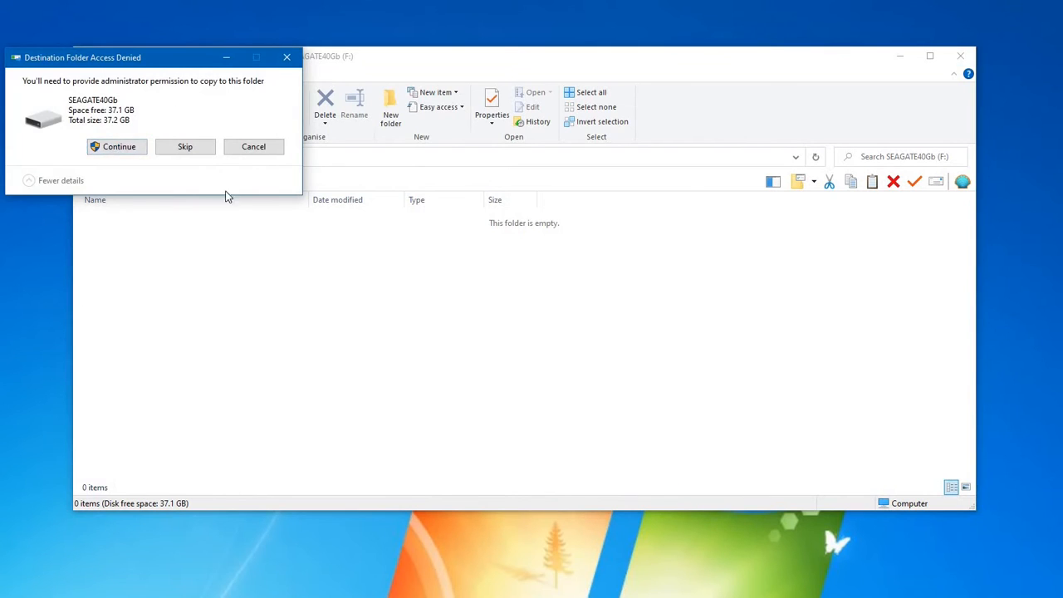
- Copy vesc_tool_2.06.exe onto the SEAGATE40Gb (F:) drive past the access prompt, then delete it
left_click(118, 147)
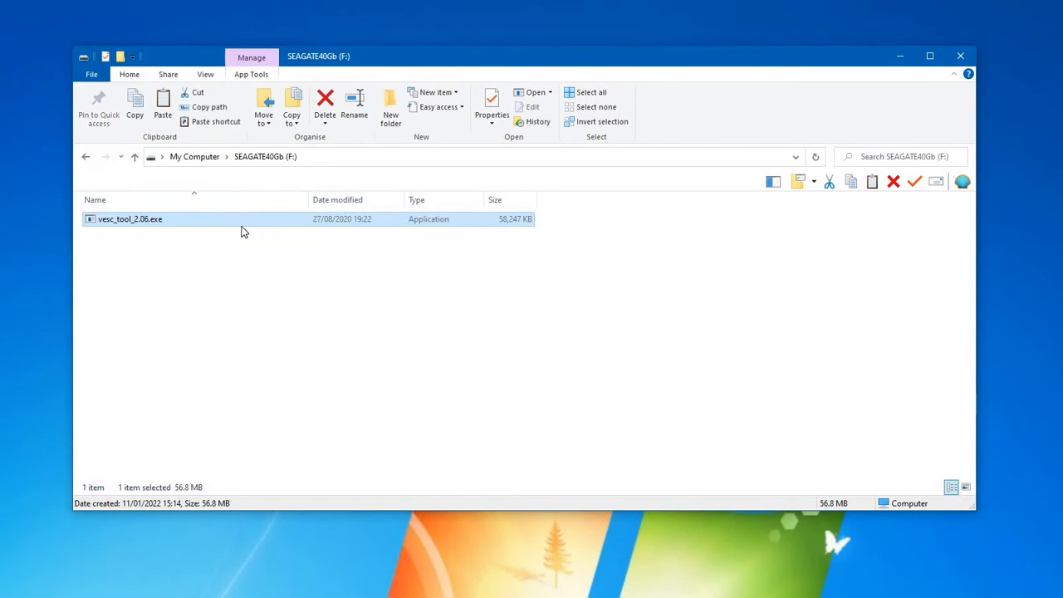
right_click(129, 219)
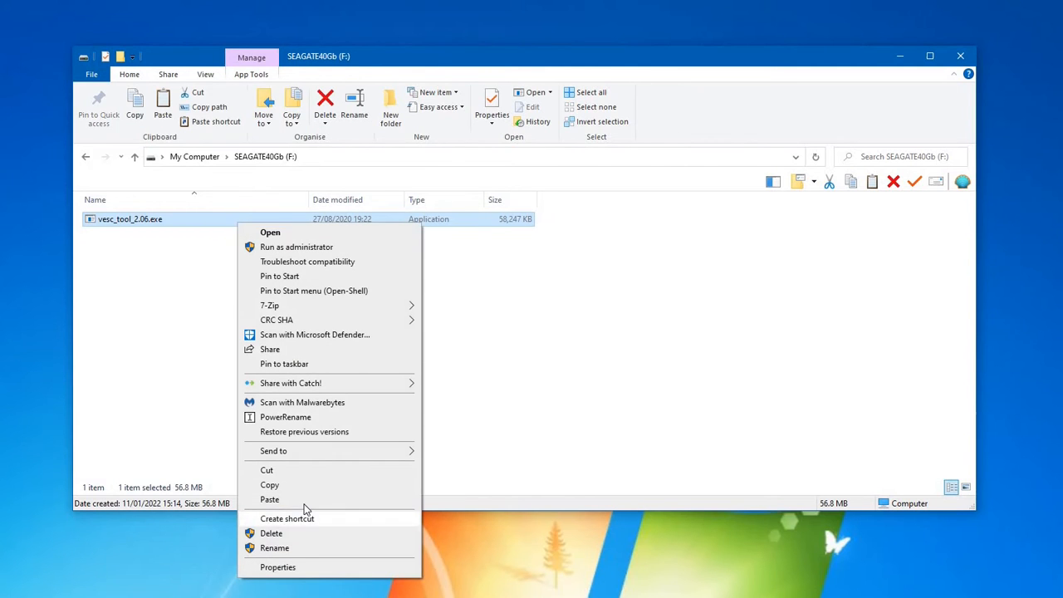
left_click(271, 532)
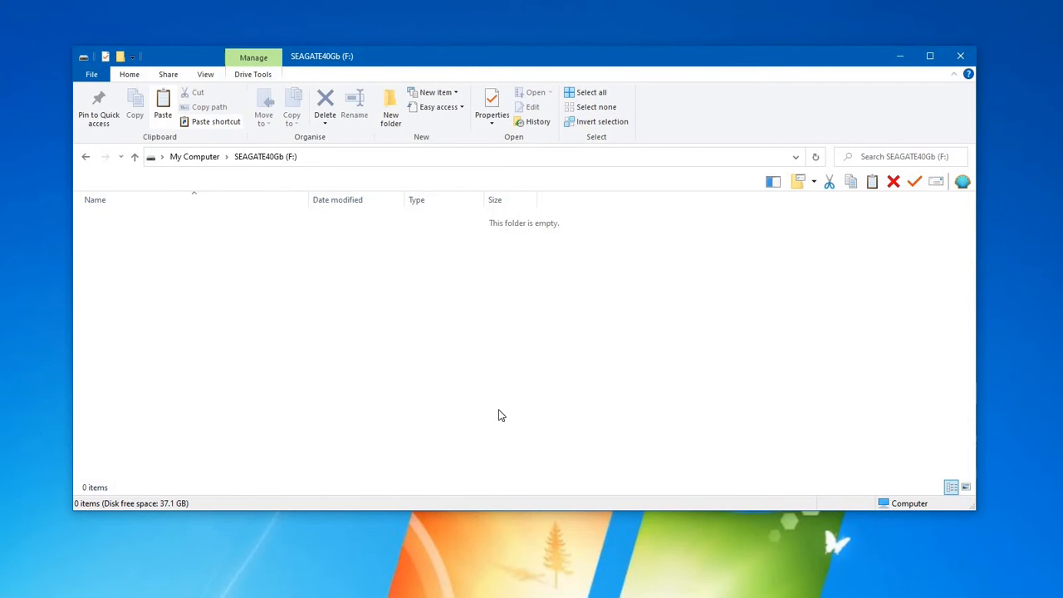
- Close the SEAGATE40Gb (F:) File Explorer window
left_click(961, 55)
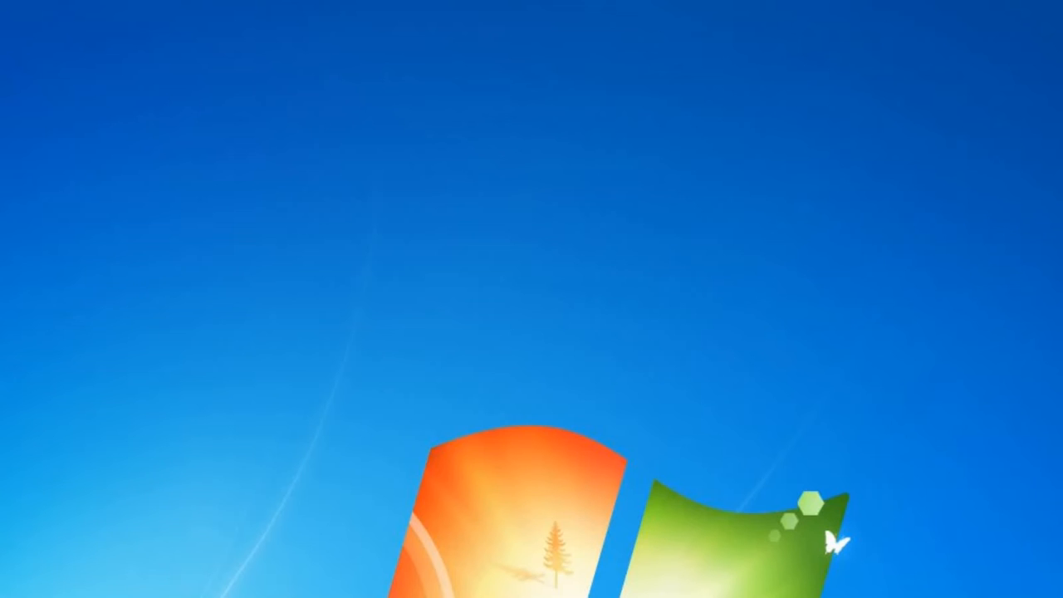
mouse_move(35, 573)
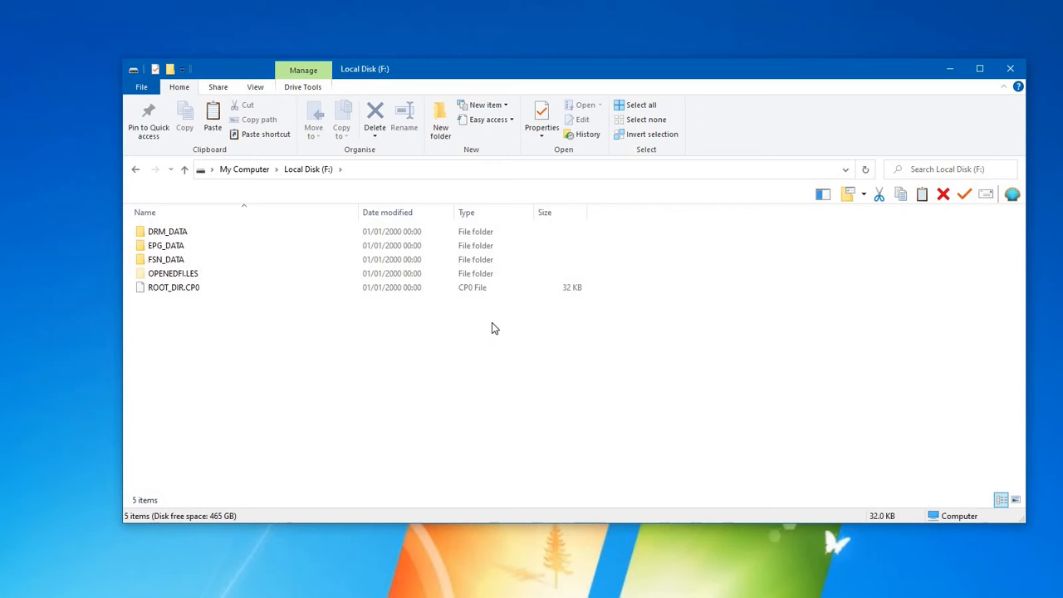
- Select the EPG_DATA folder on Local Disk (F:)
left_click(167, 231)
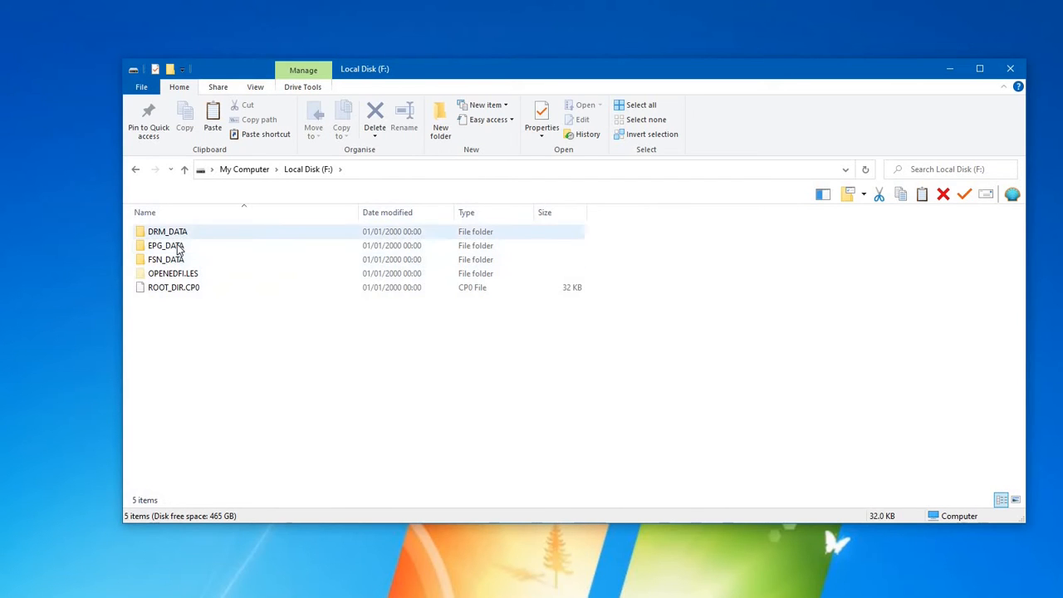
left_click(166, 245)
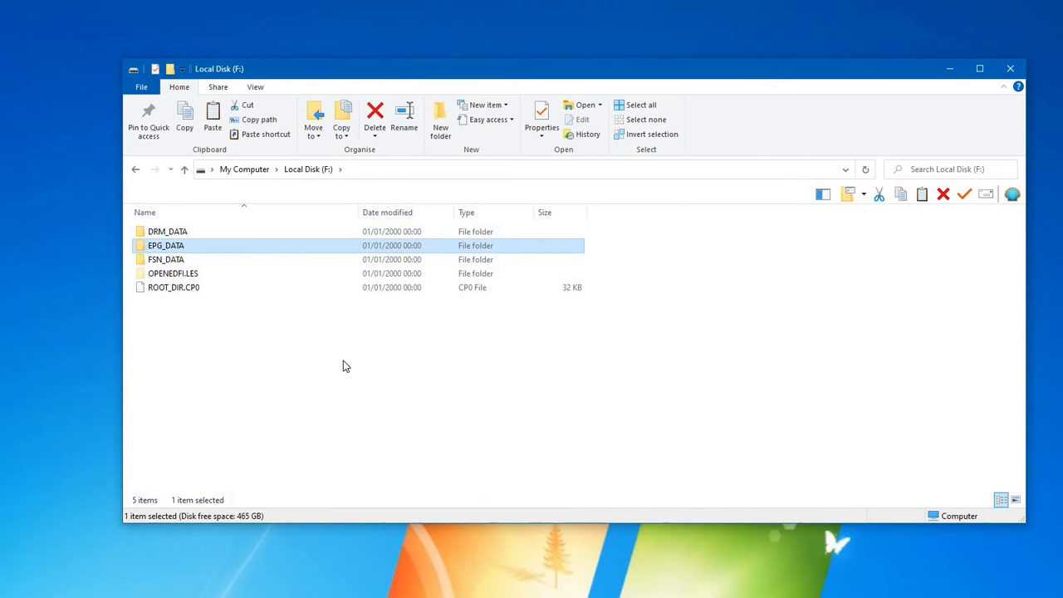